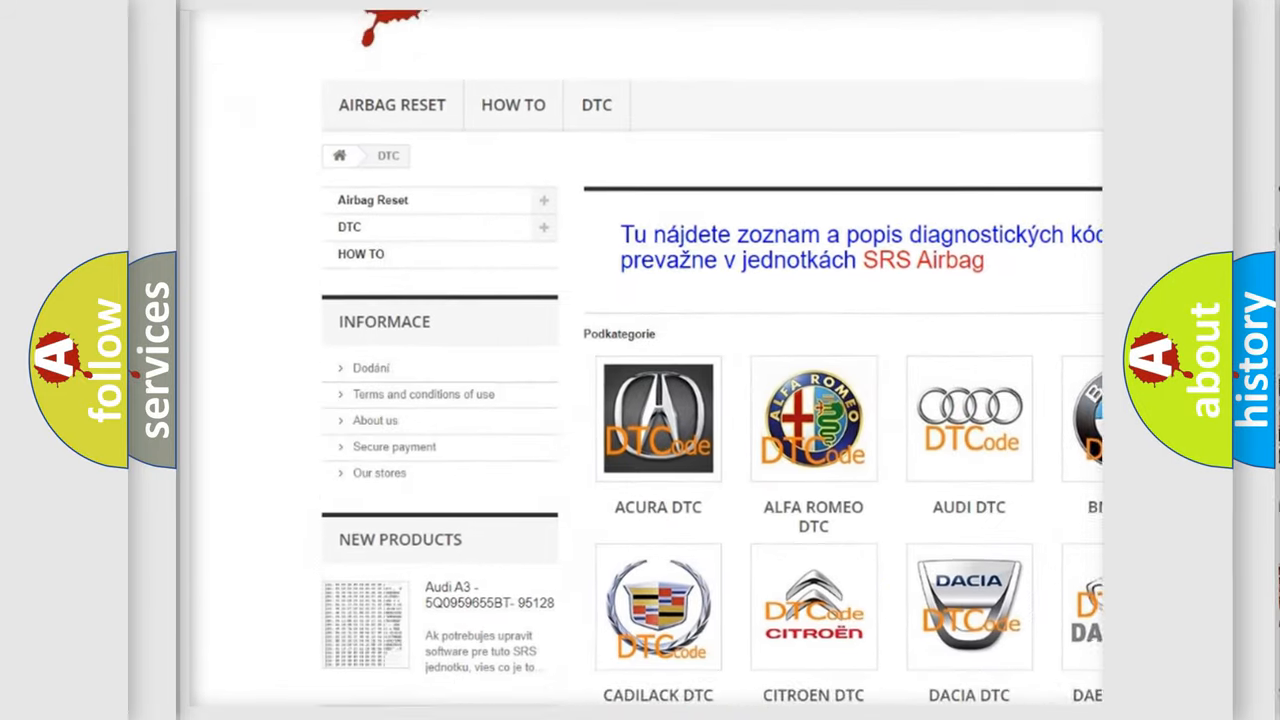
{"action": "scroll", "scroll_direction": "down", "scroll_amount": 3}
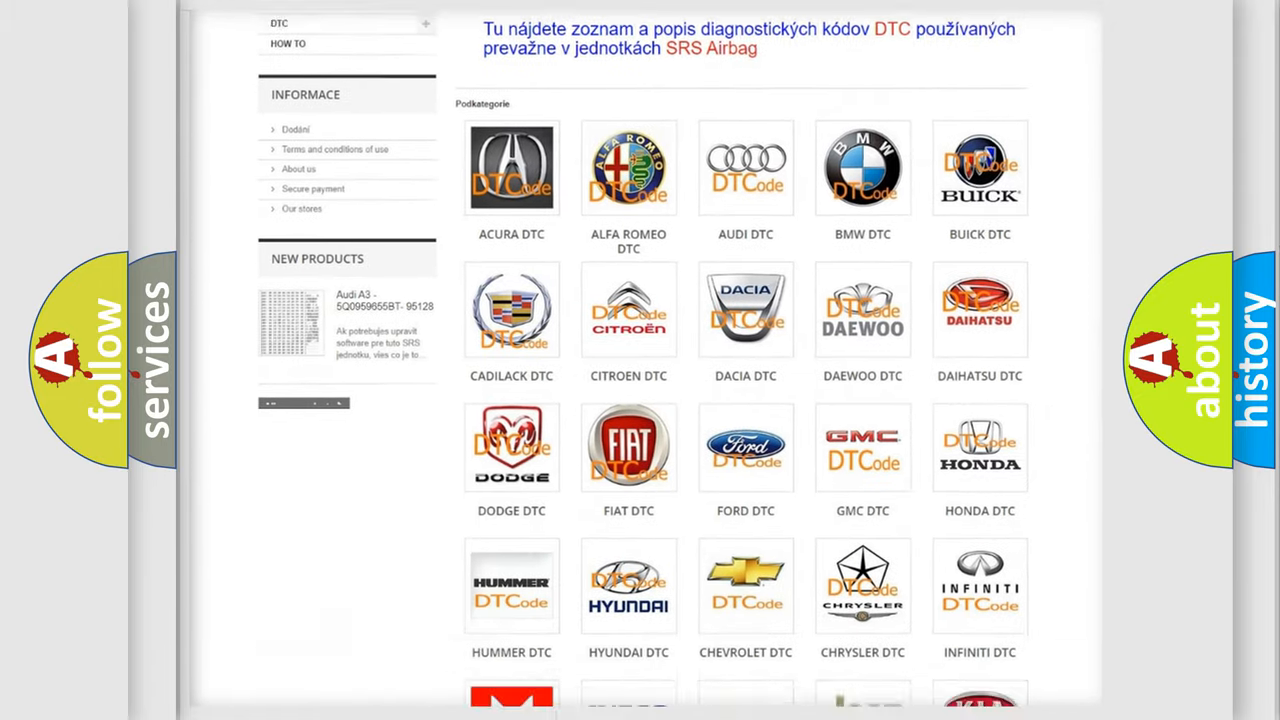
{"action": "scroll", "scroll_direction": "down", "scroll_amount": 3}
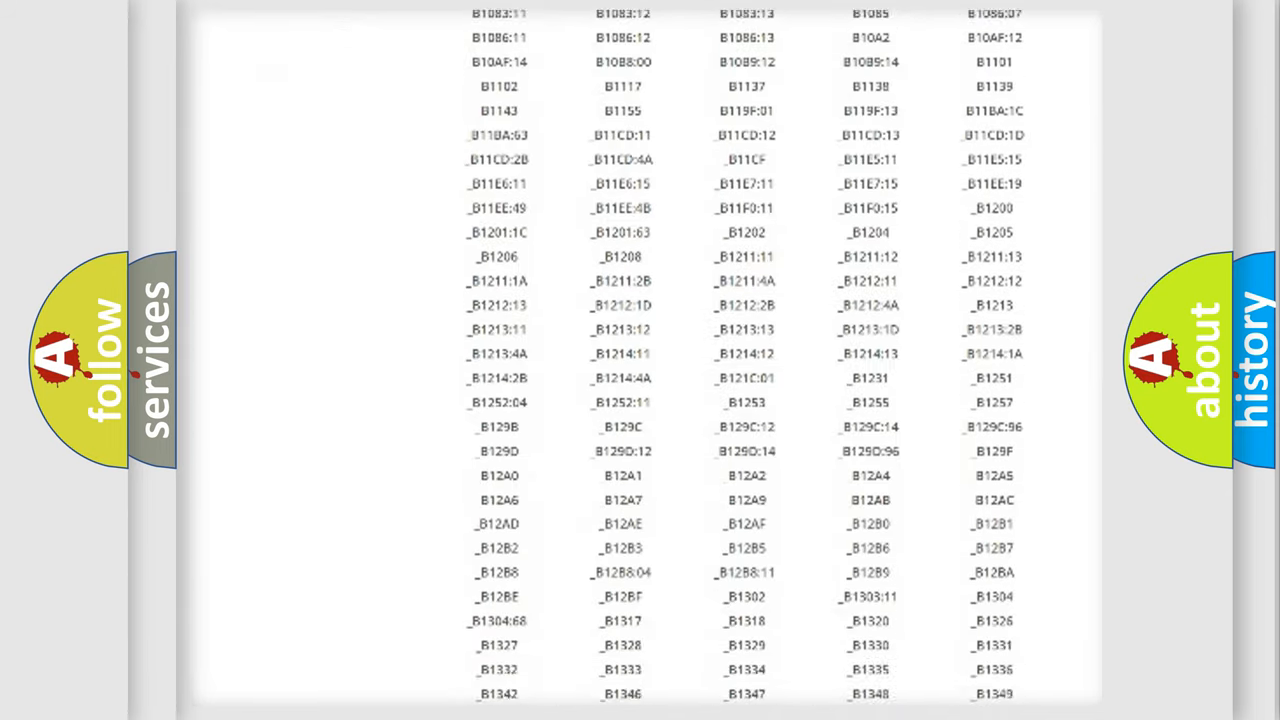
{"action": "scroll", "scroll_direction": "down", "scroll_amount": 3}
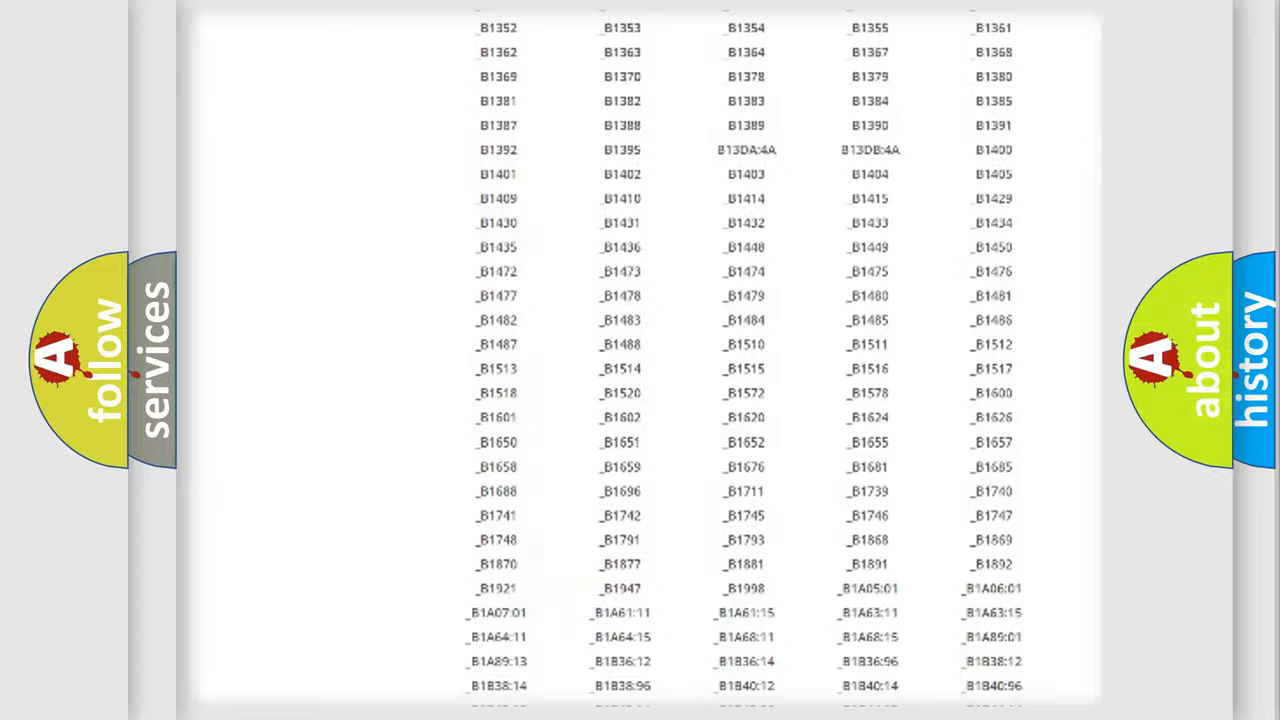
{"action": "scroll", "scroll_direction": "up", "scroll_amount": 3}
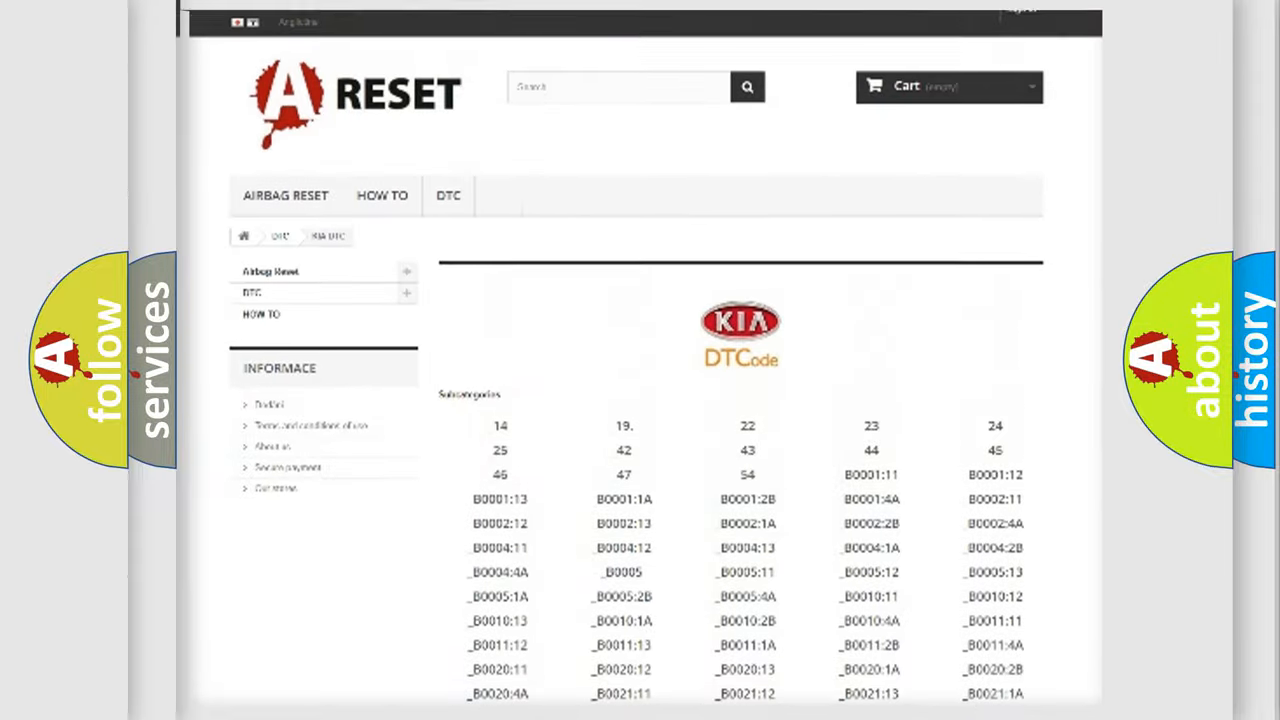